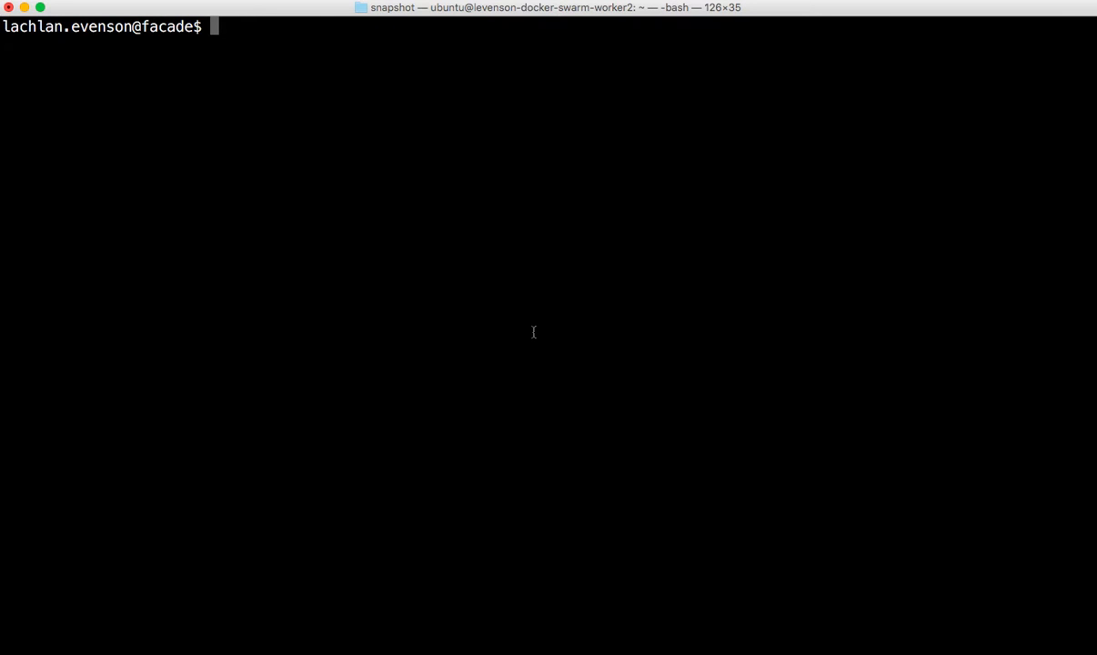
- List the three running docker-machines, then list the swarm nodes to confirm all are Ready and manager1 is Leader
type("docke")
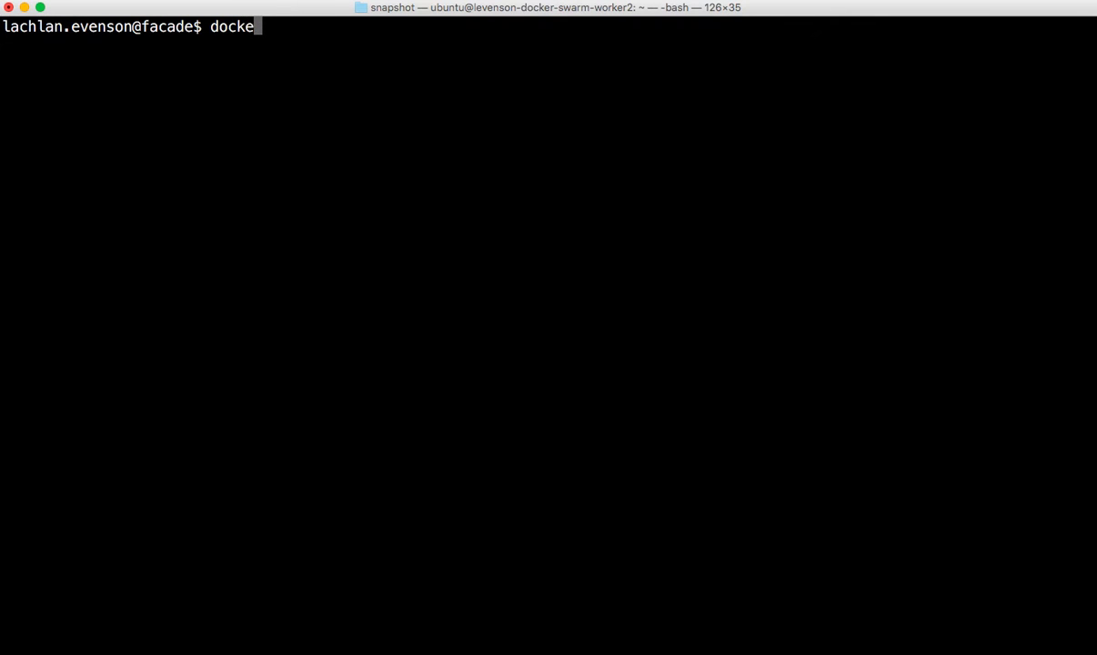
type("r-machine")
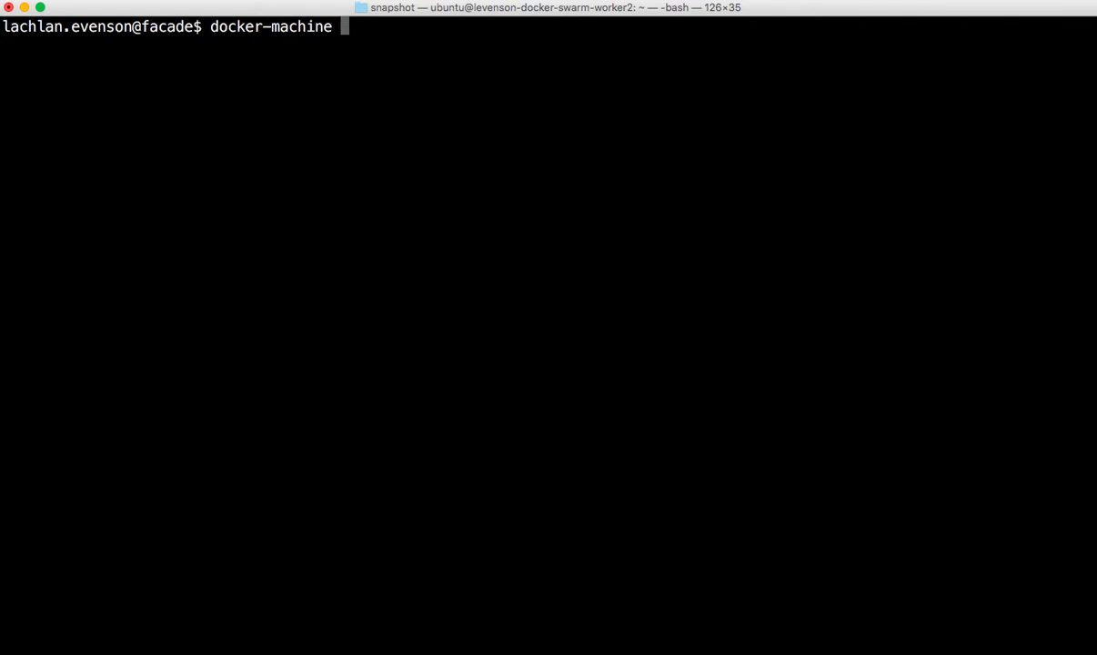
type("ls")
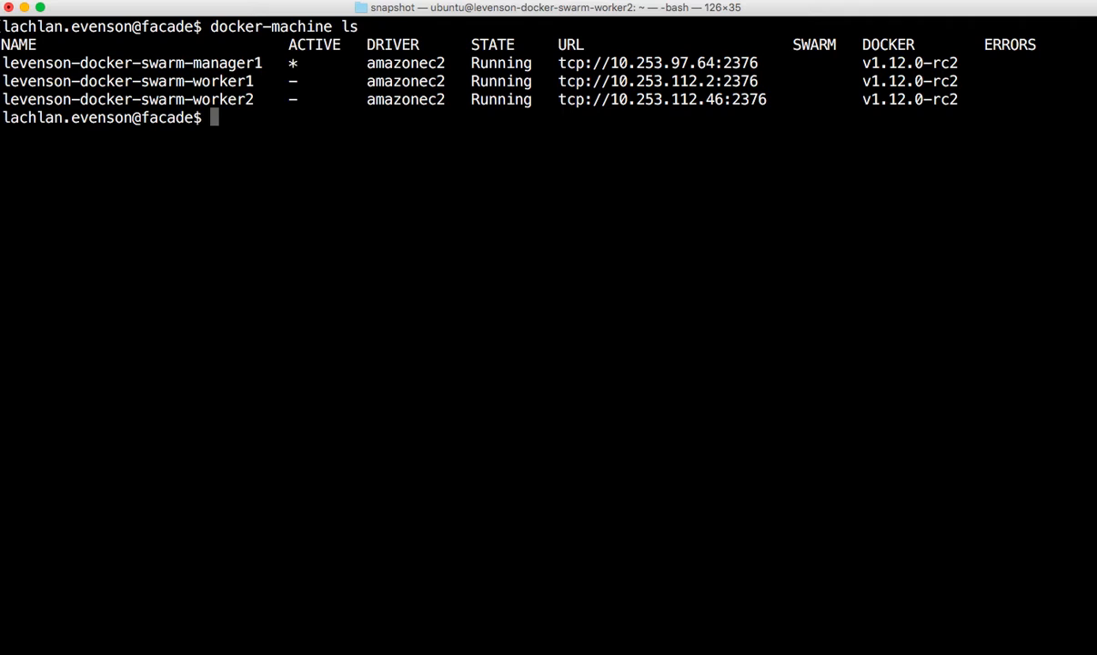
type("docker")
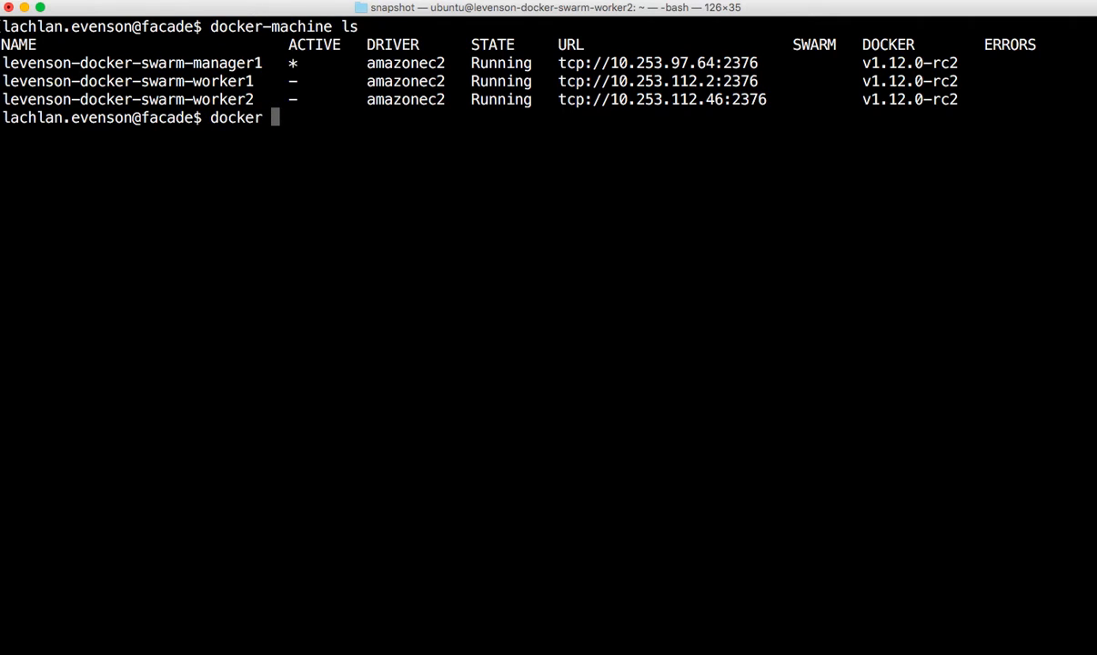
type("node ls")
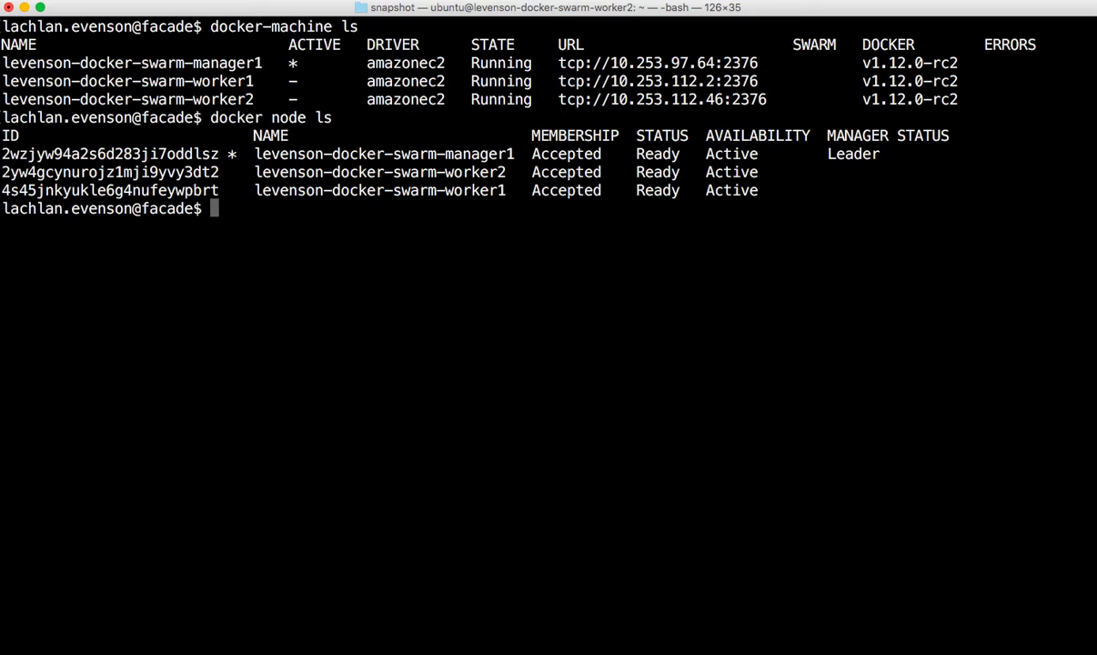
key("ctrl+r")
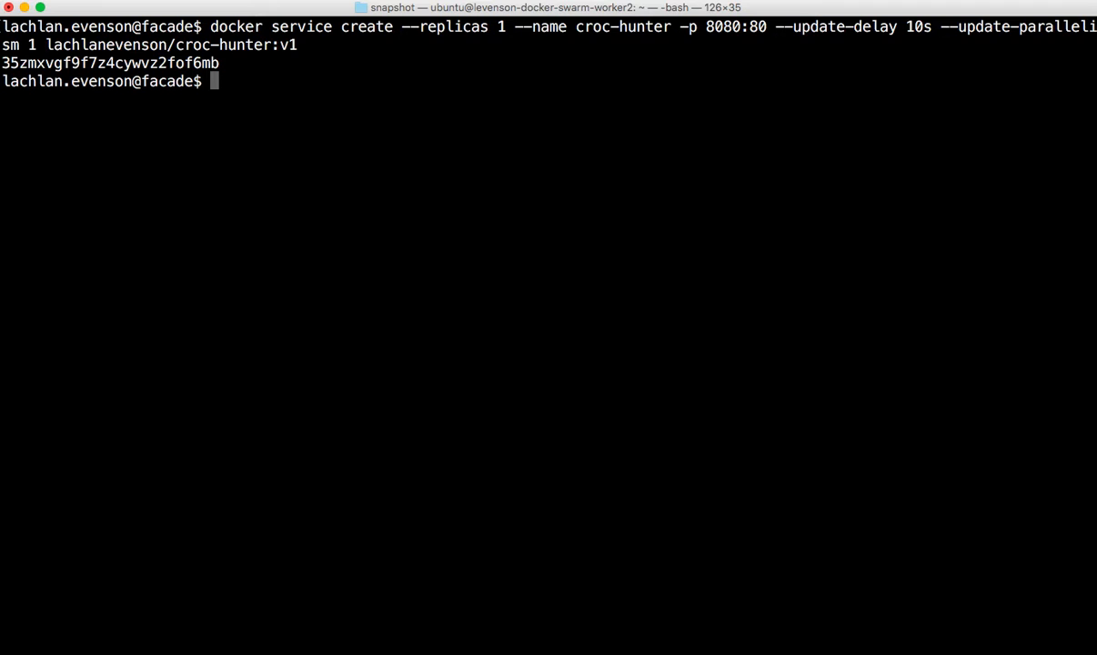
- List the croc-hunter service's single task on manager1 and confirm its container is up via docker ps
type("docker")
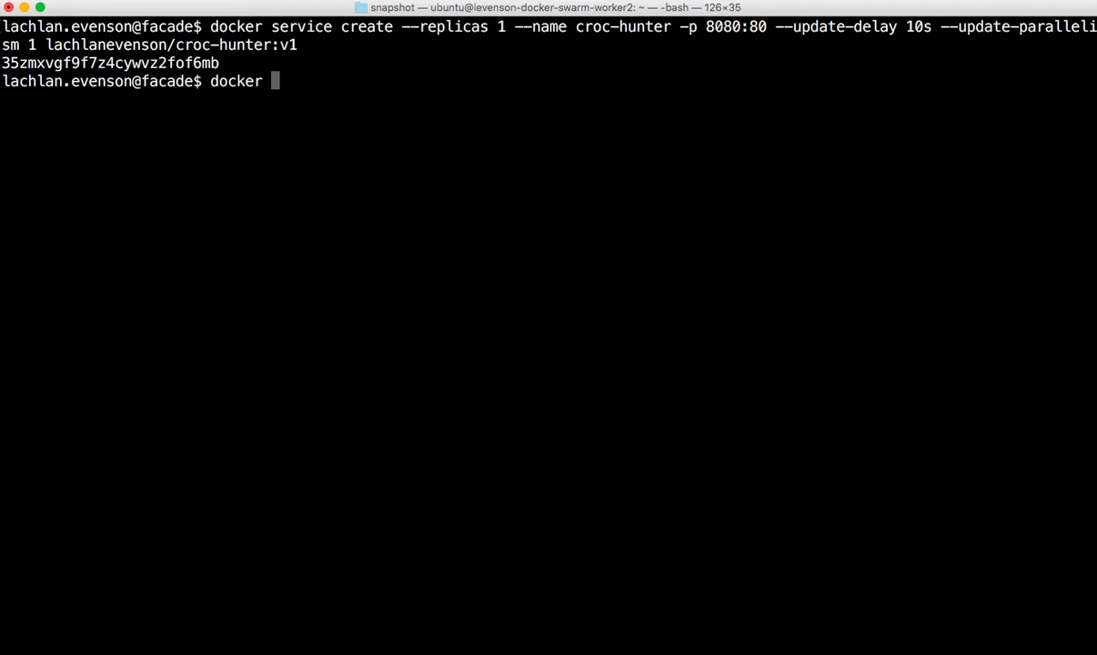
type("service")
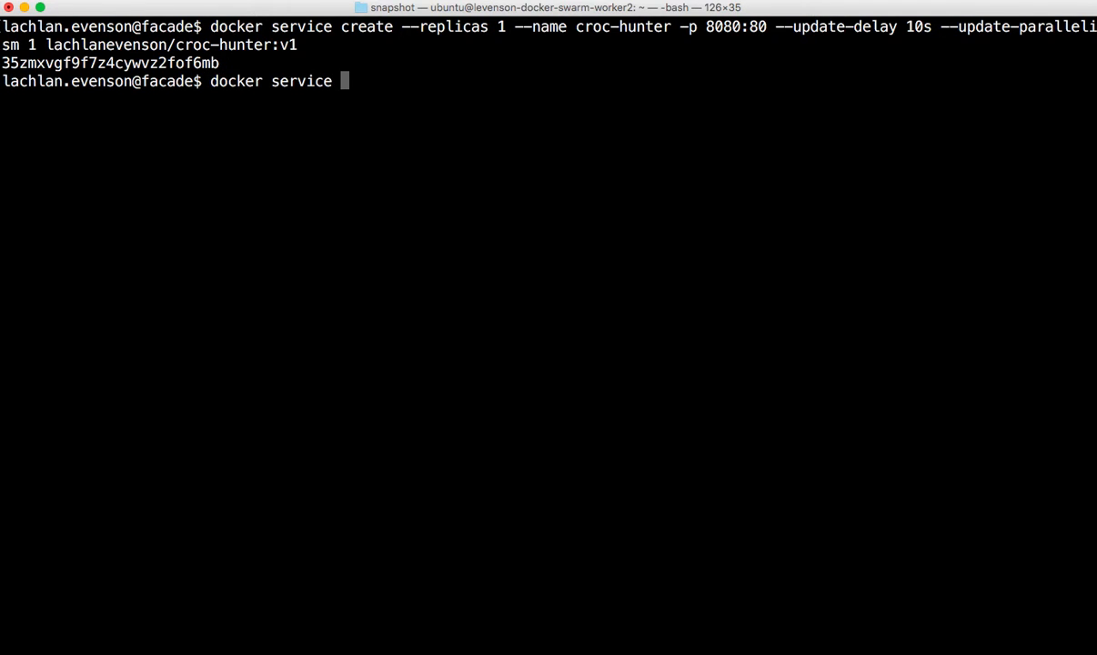
type("tasks")
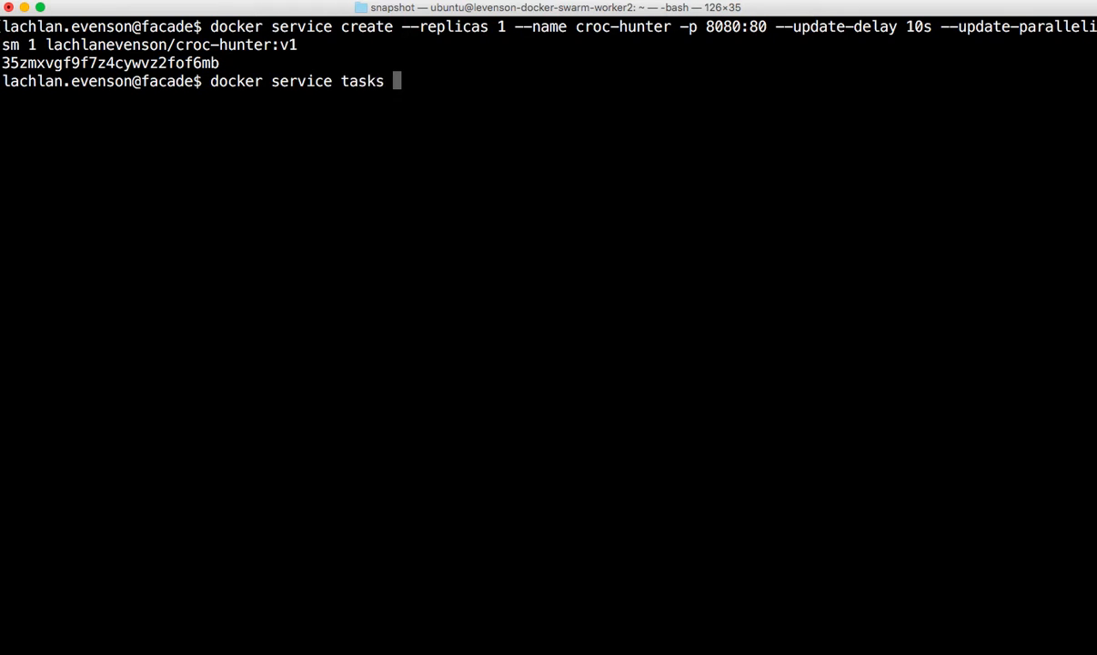
type("croc-hin")
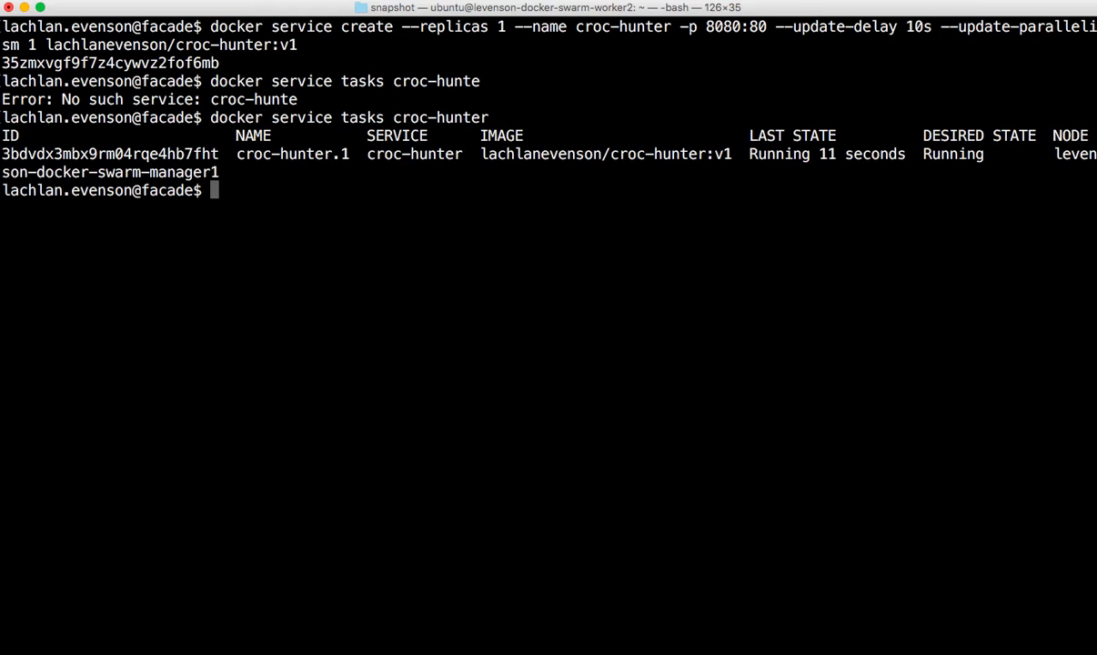
type("docker ps")
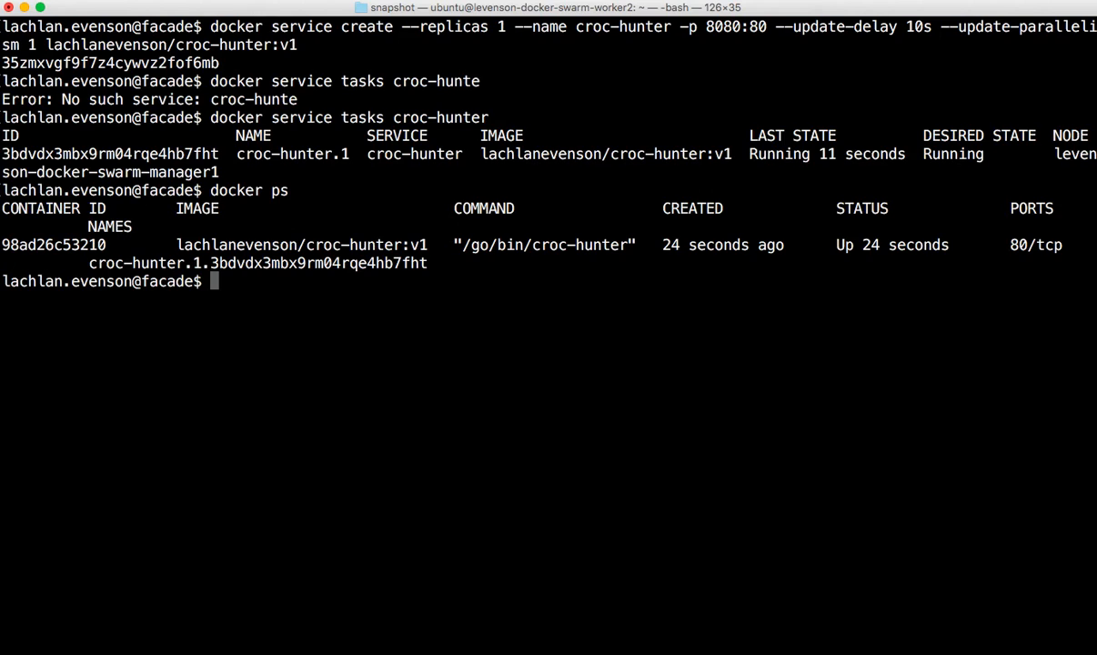
- Inspect the croc-hunter service in full and with --pretty: one v1 replica, update delay 10s, port 8080 published
type("docker service i")
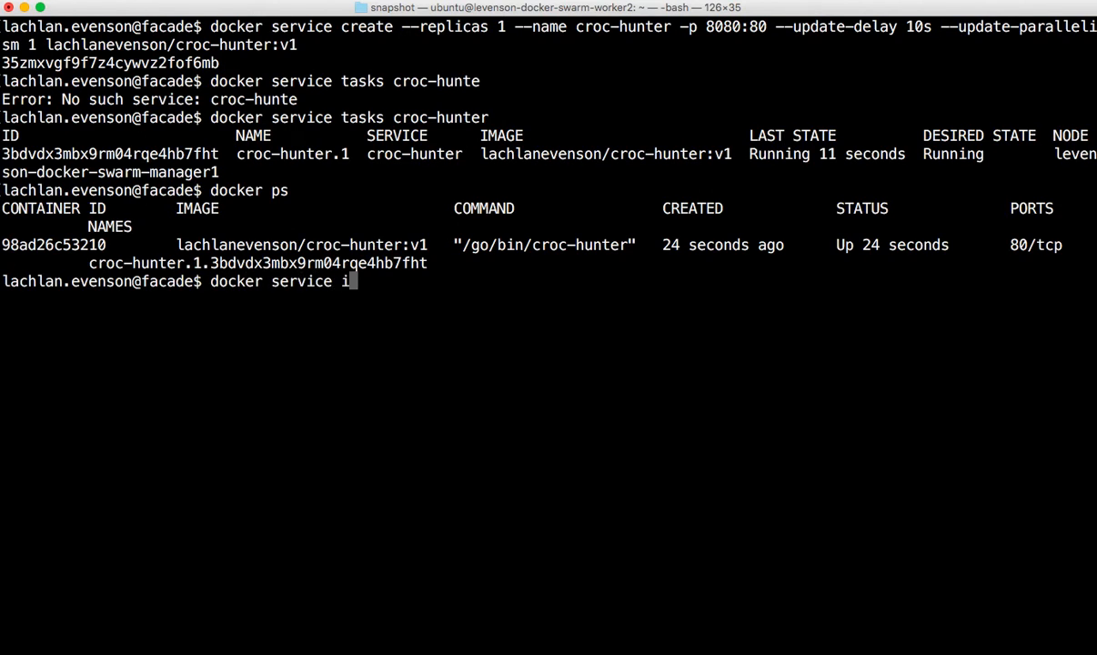
type("nspect")
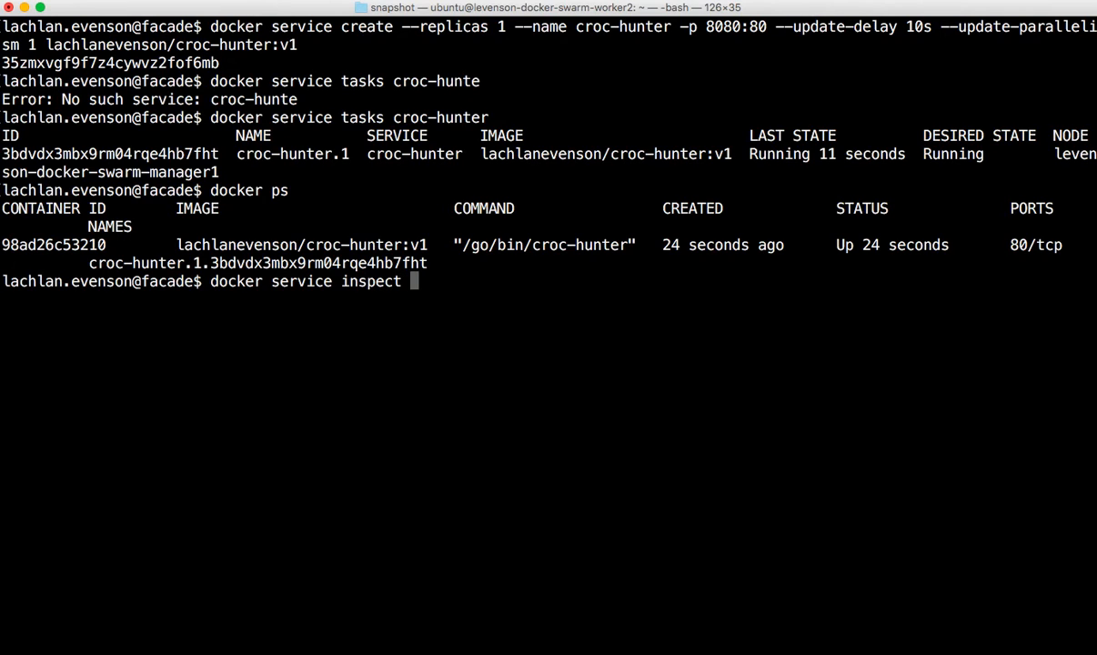
type("croc-hunt")
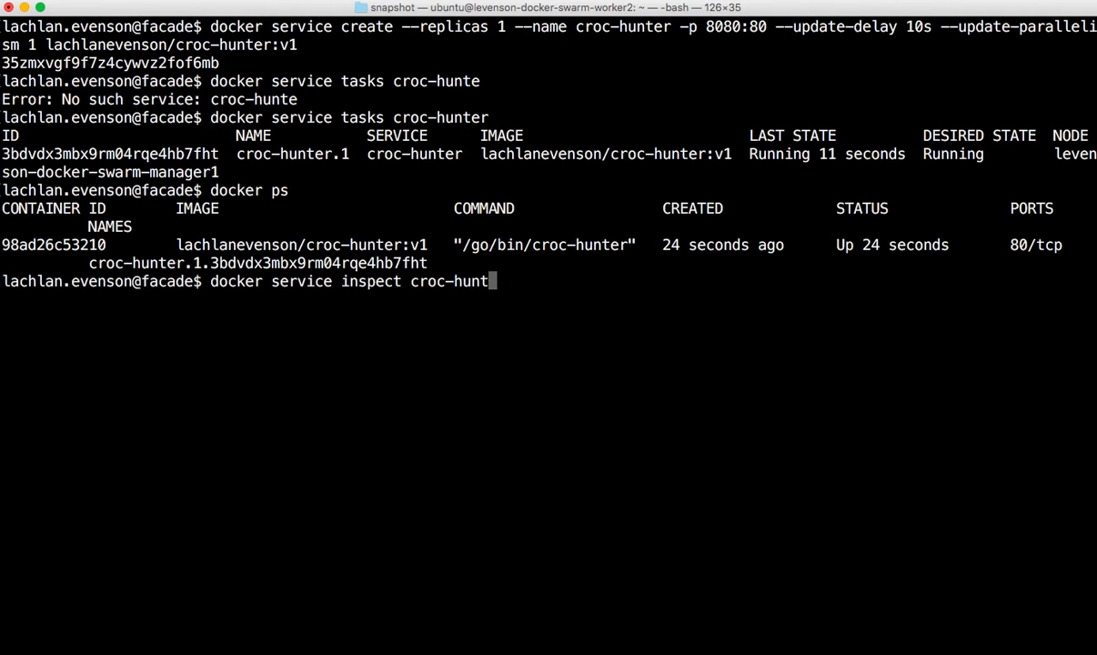
key("enter")
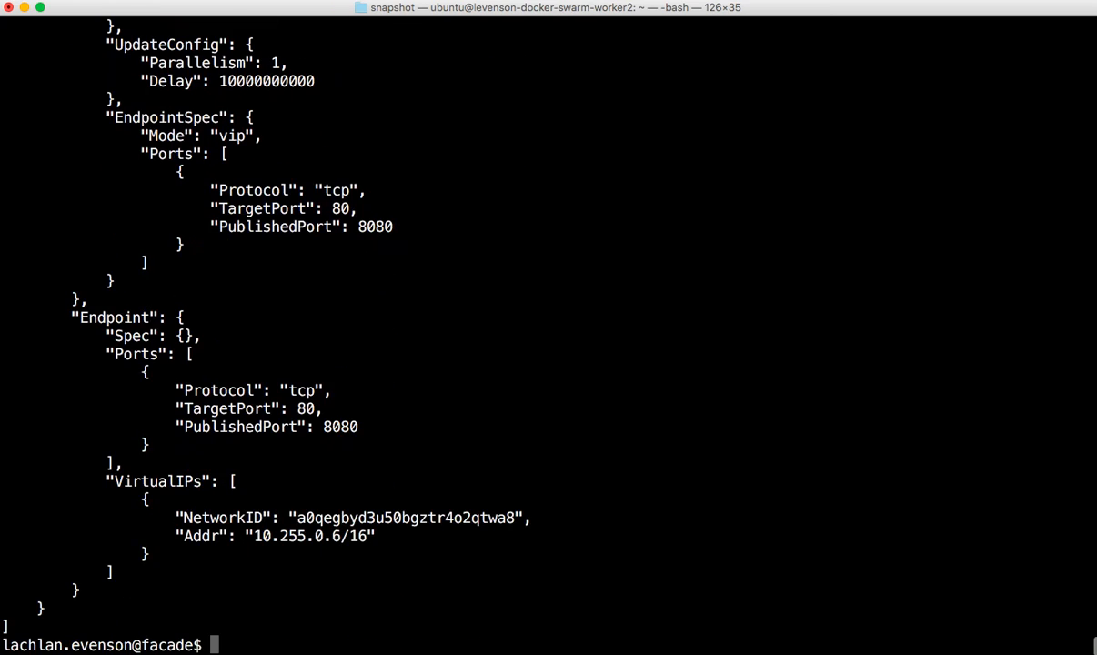
type("docker service inspect croc-hunter --pretty")
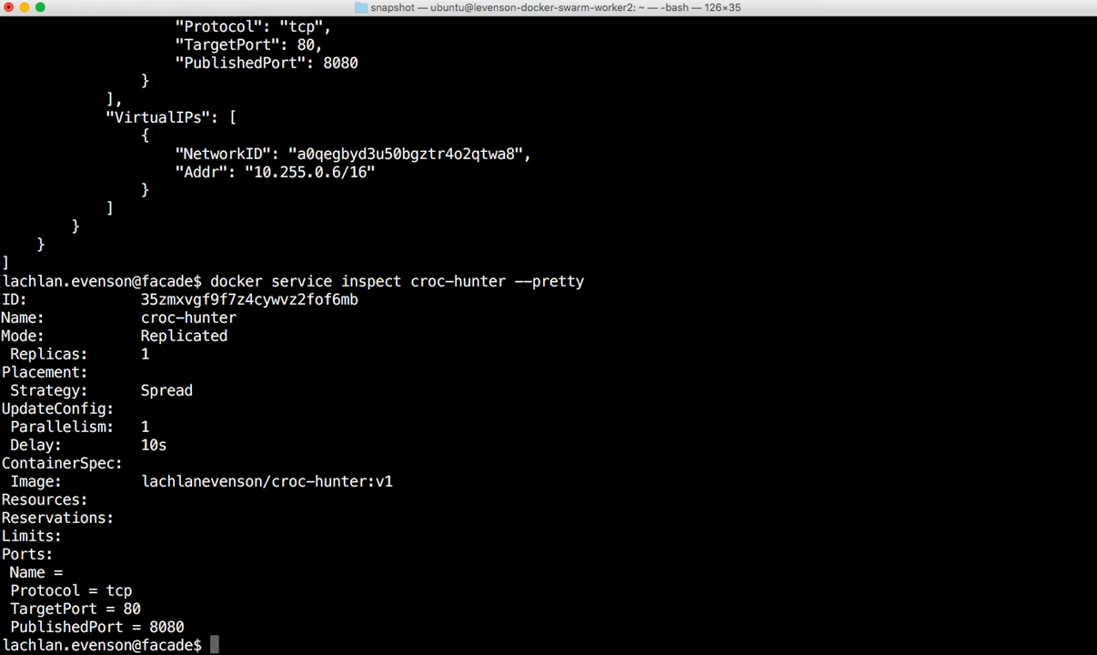
type("docker-")
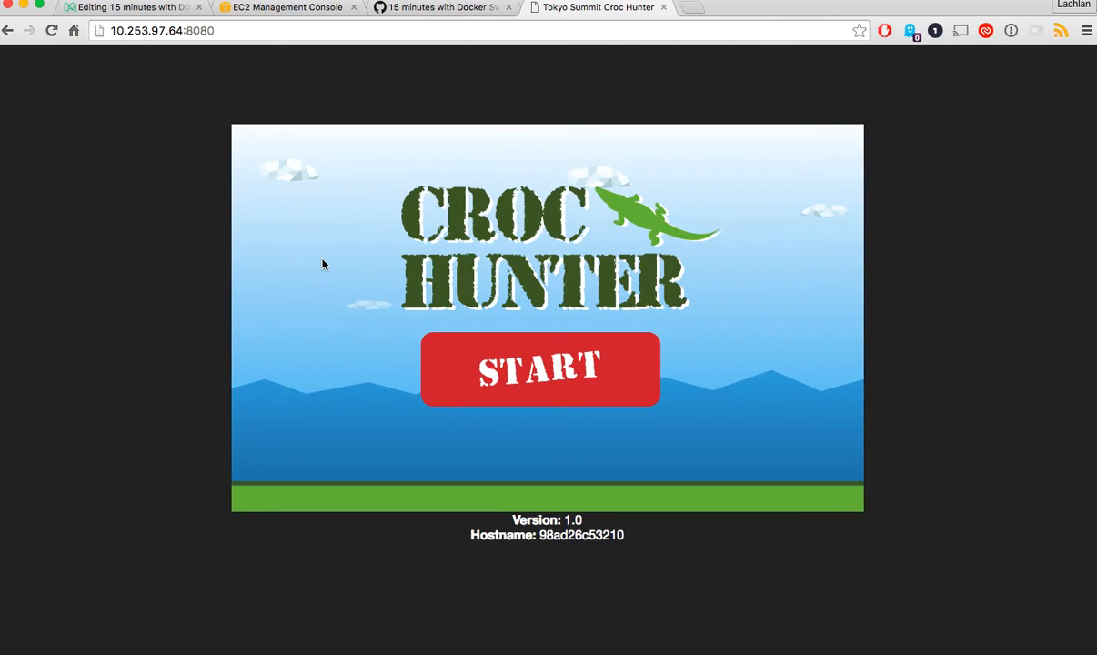
mouse_move(509, 414)
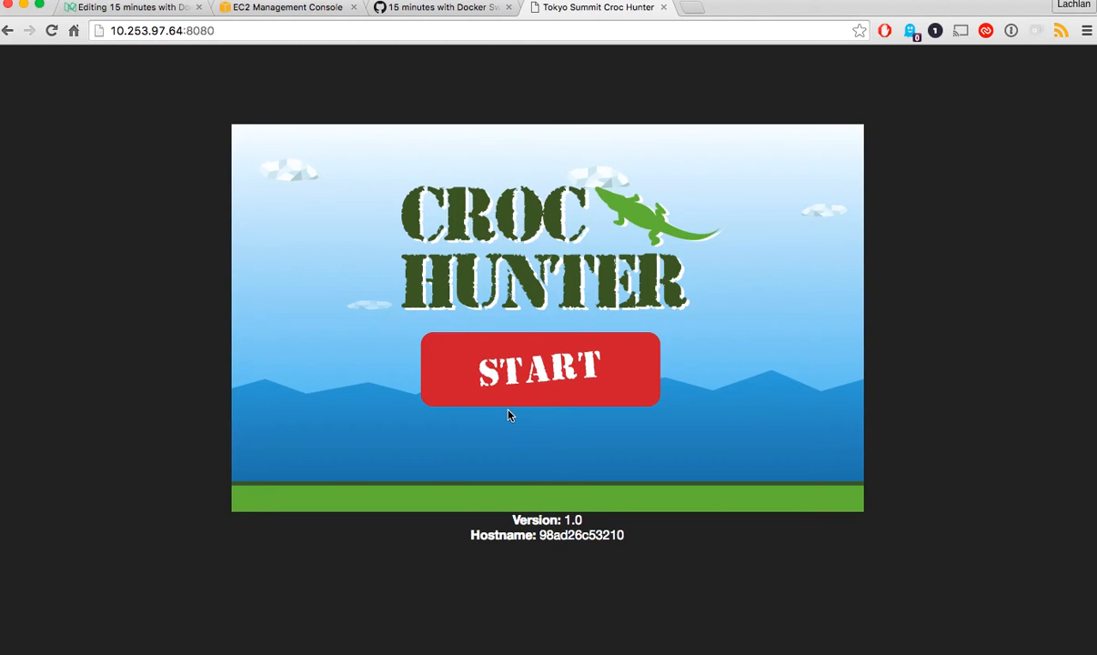
- View the Croc Hunter game page at 10.253.97.64:8080 reporting version 1.0
left_click(540, 370)
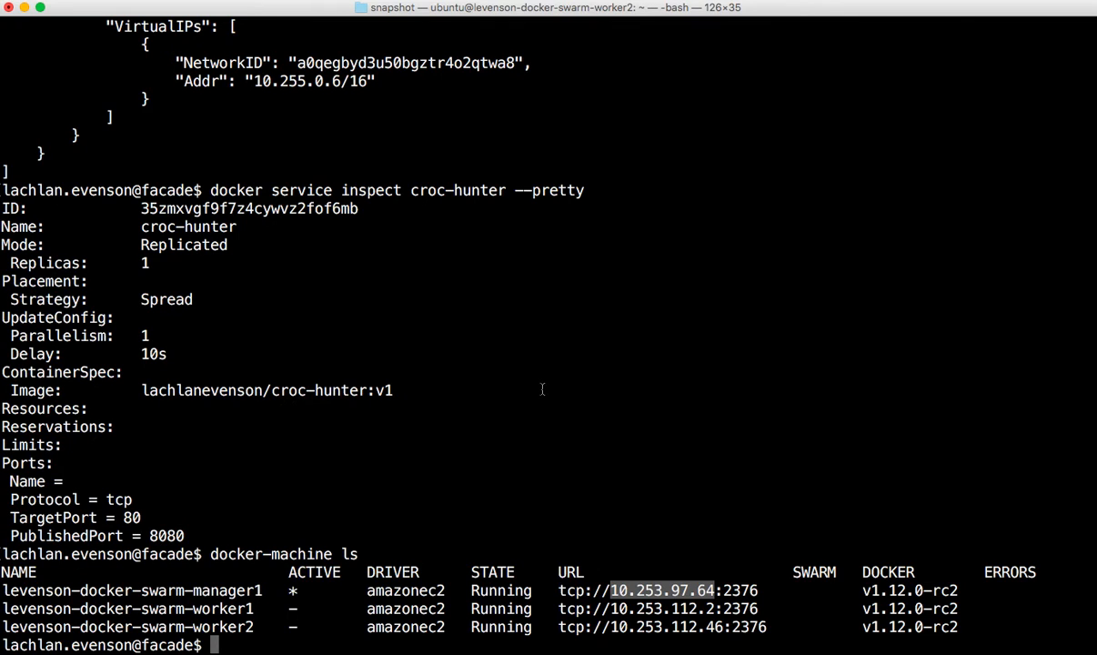
- Scale croc-hunter to 3 replicas and list its tasks running on manager1, worker1 and worker2
type("docker service scale croc-hunter=3")
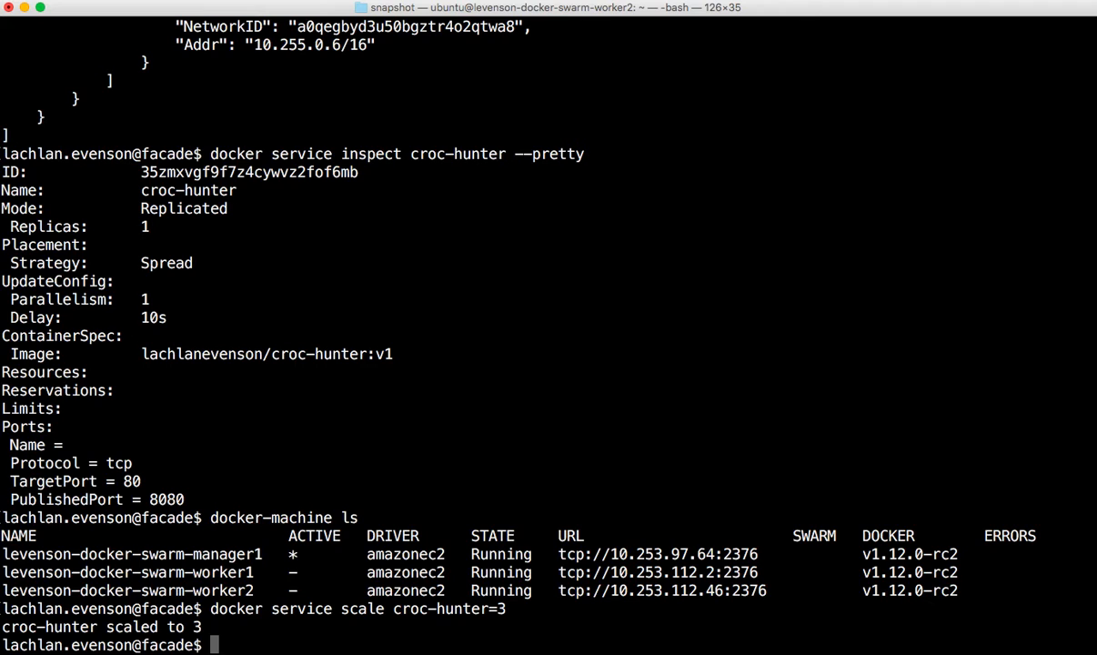
key("ctrl+r")
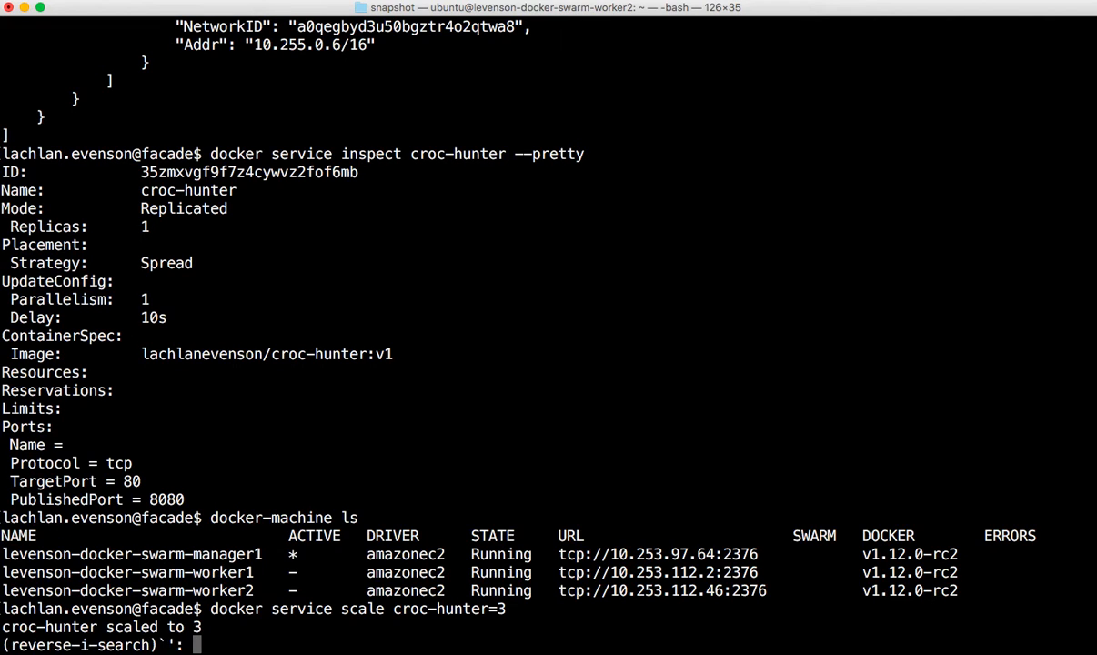
type("docker service tasks croc-hunter")
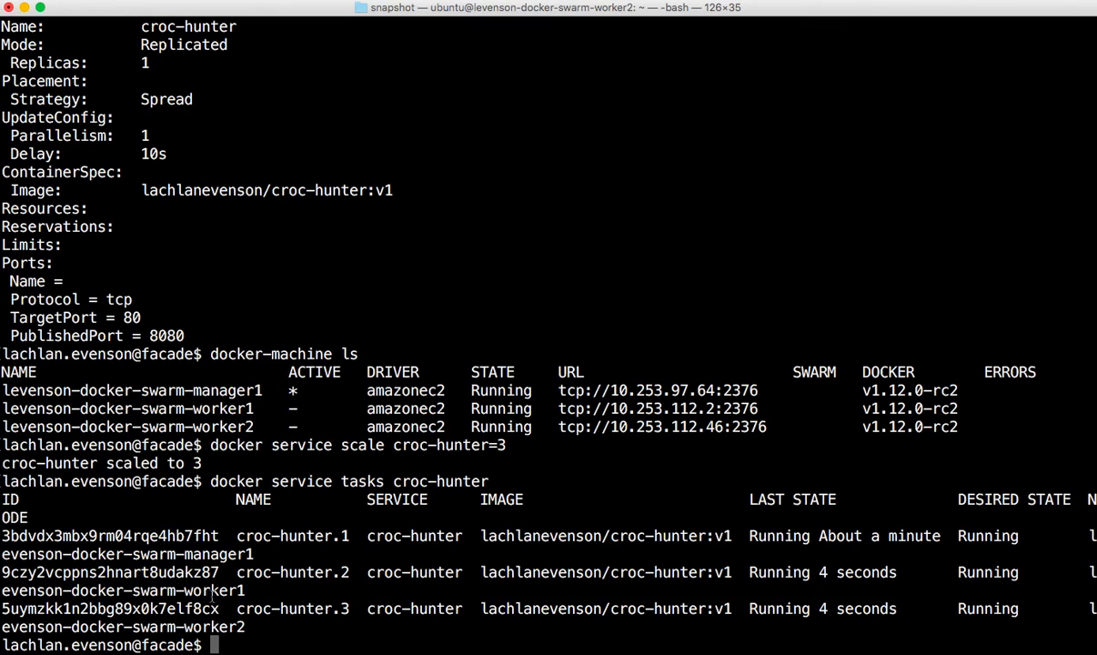
double_click(215, 626)
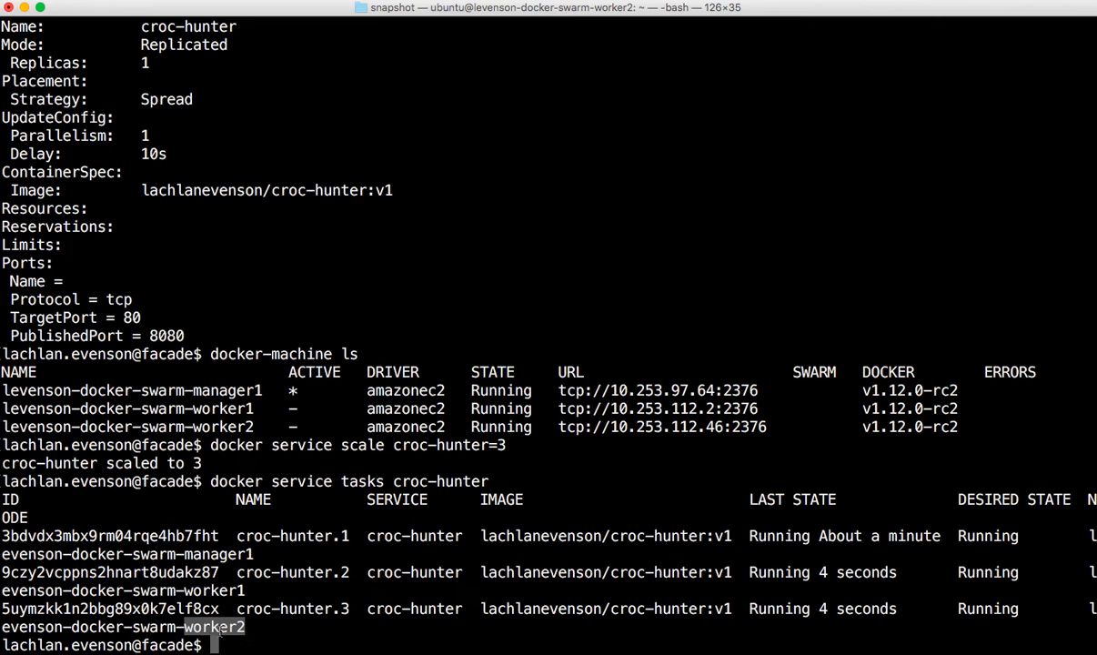
key("Return")
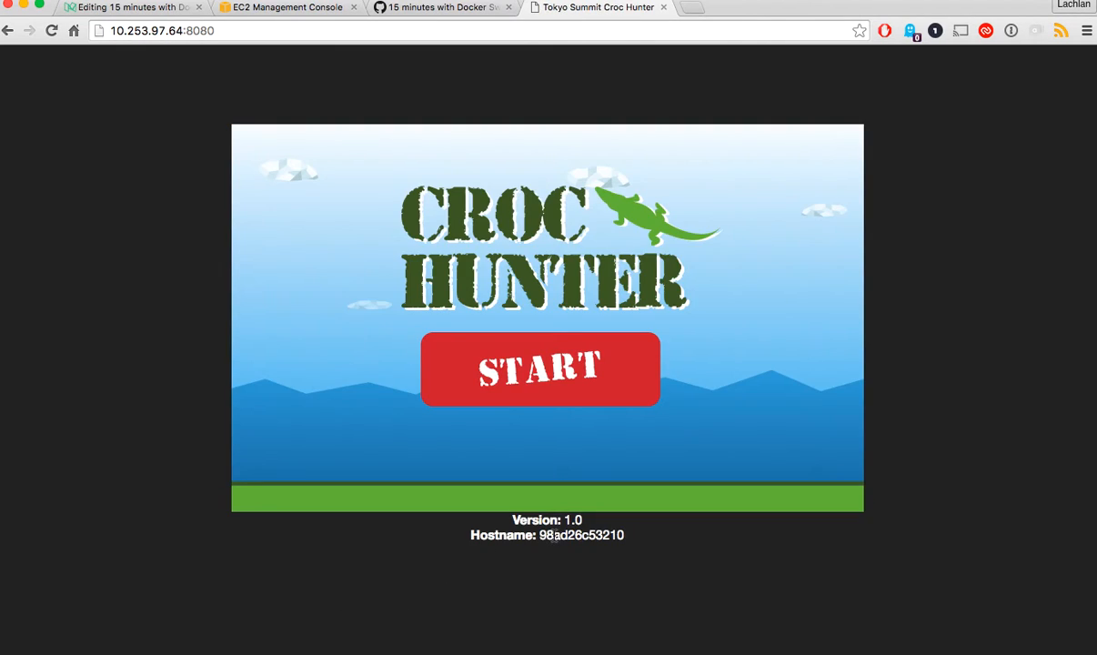
double_click(581, 535)
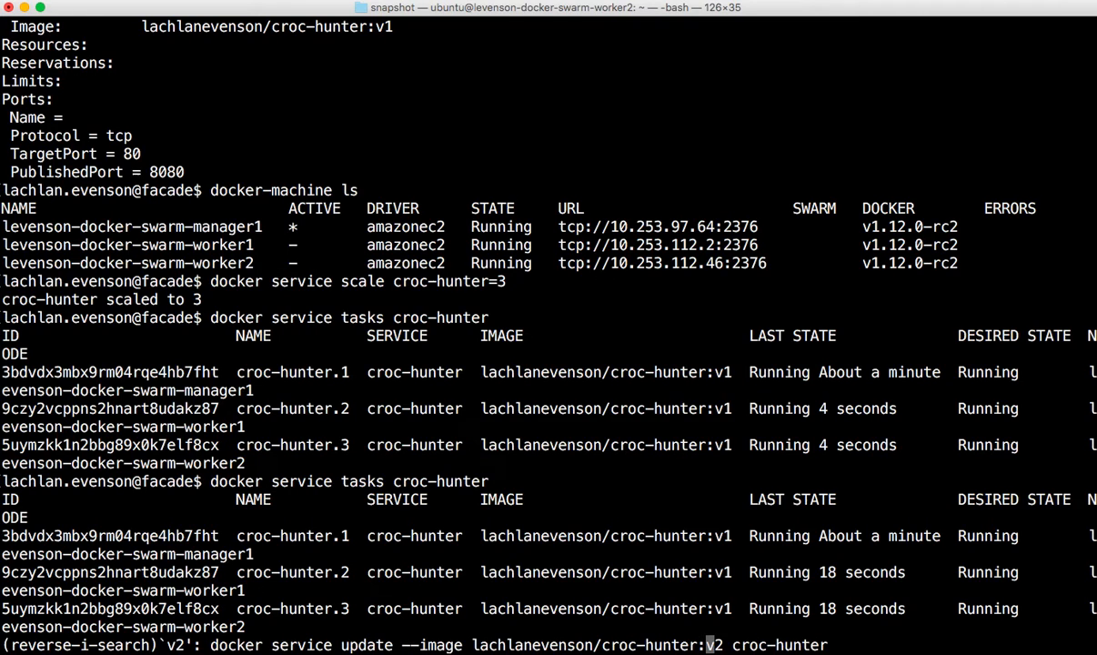
- Update croc-hunter to the v2 image and repeatedly list its tasks until all three run v2
key("Enter")
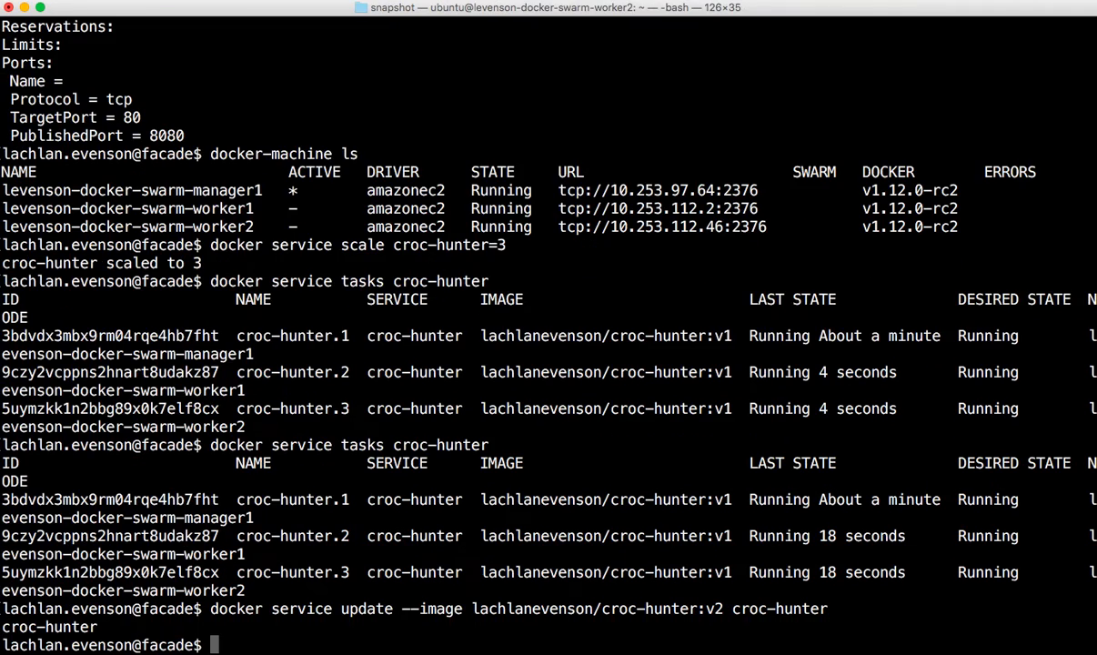
type("docker service tasks croc-hunter")
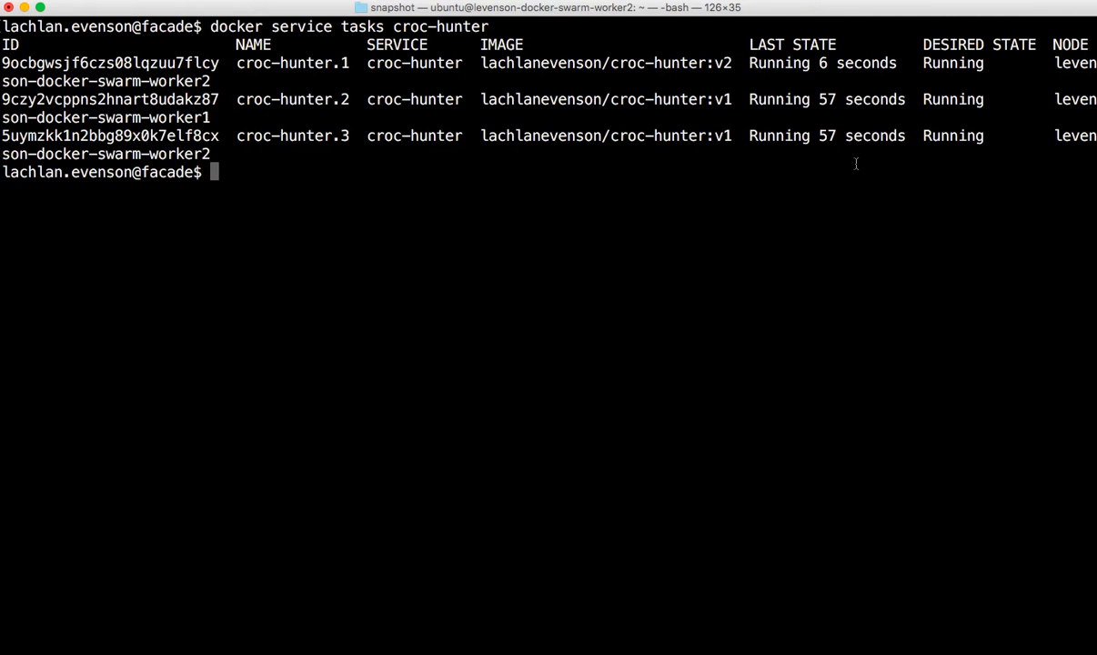
double_click(692, 61)
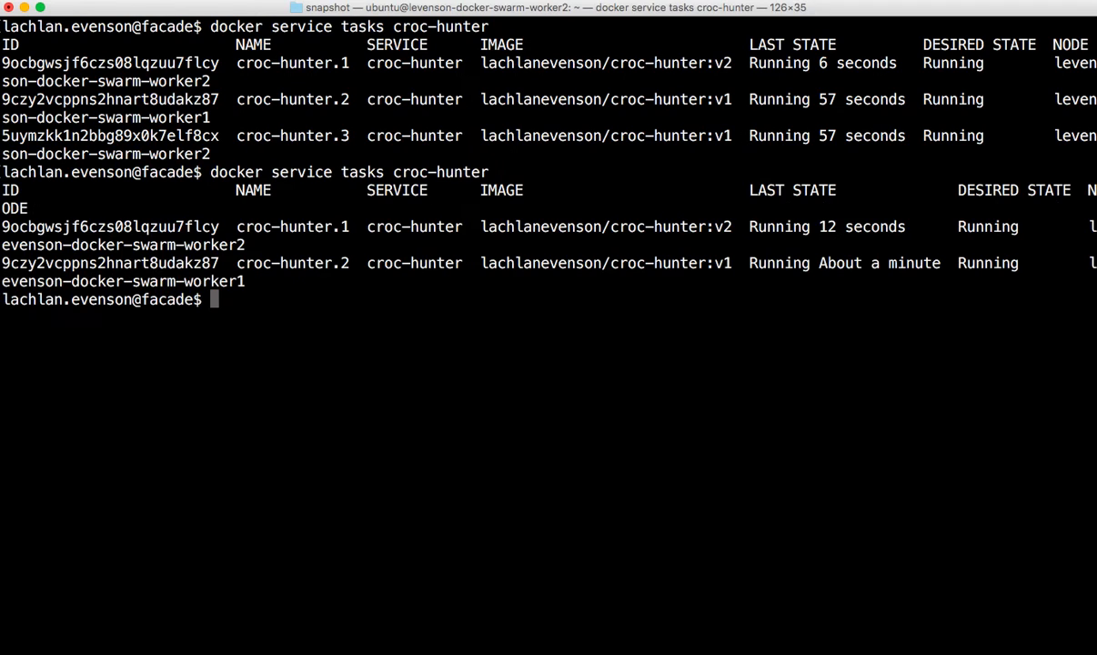
type("docker service tasks croc-hunter")
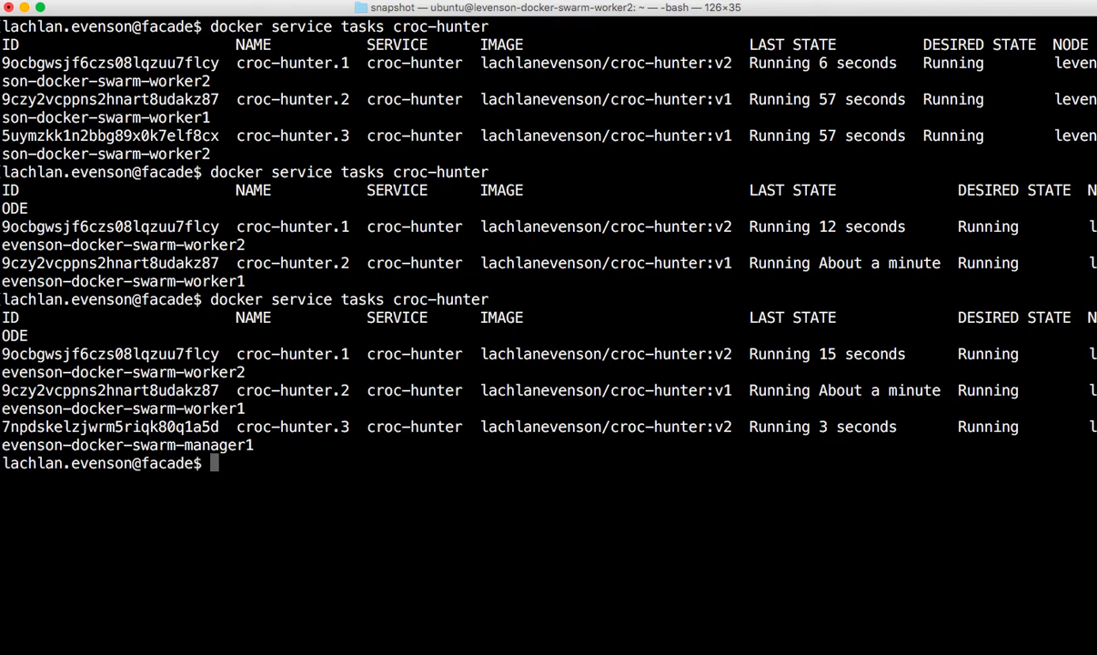
key("Return")
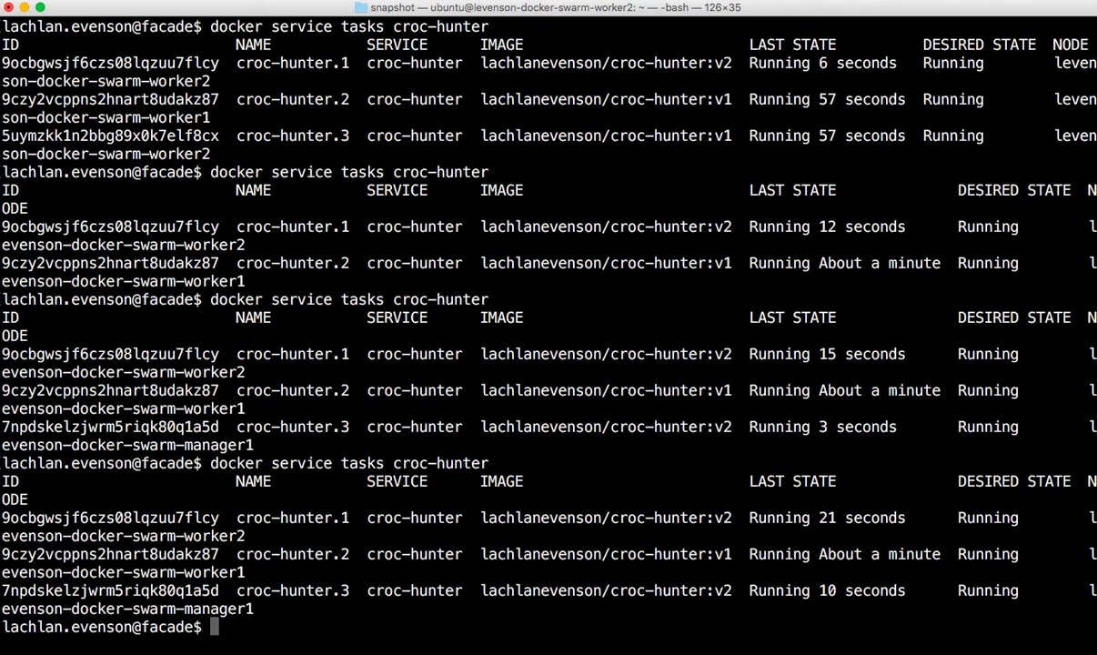
type("docker service tasks croc-hunter")
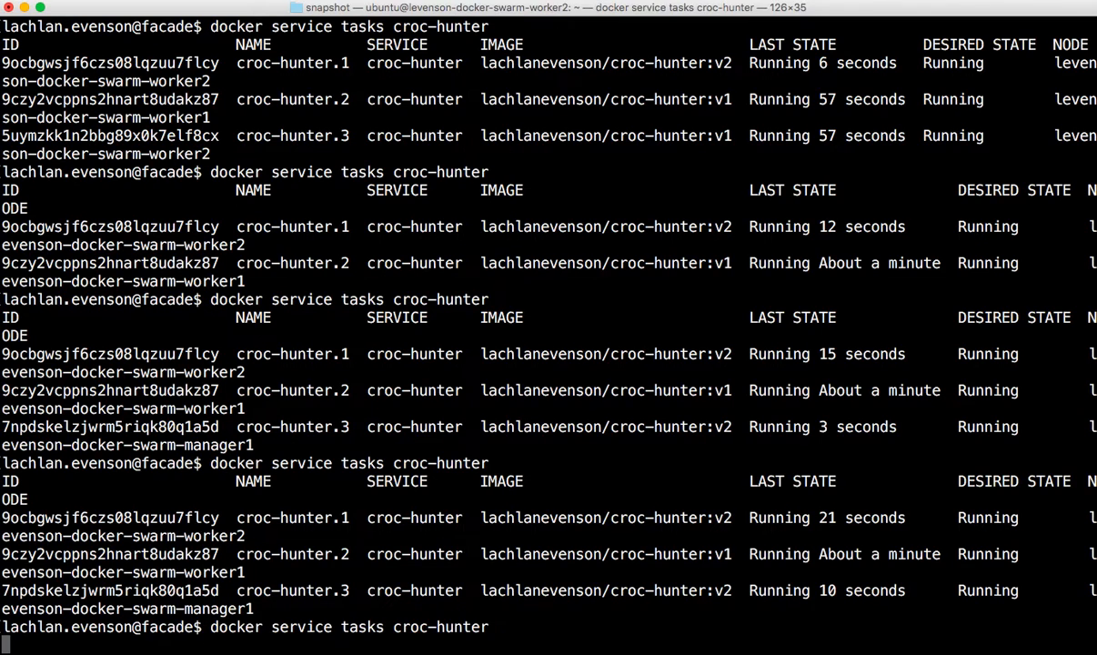
key("Return")
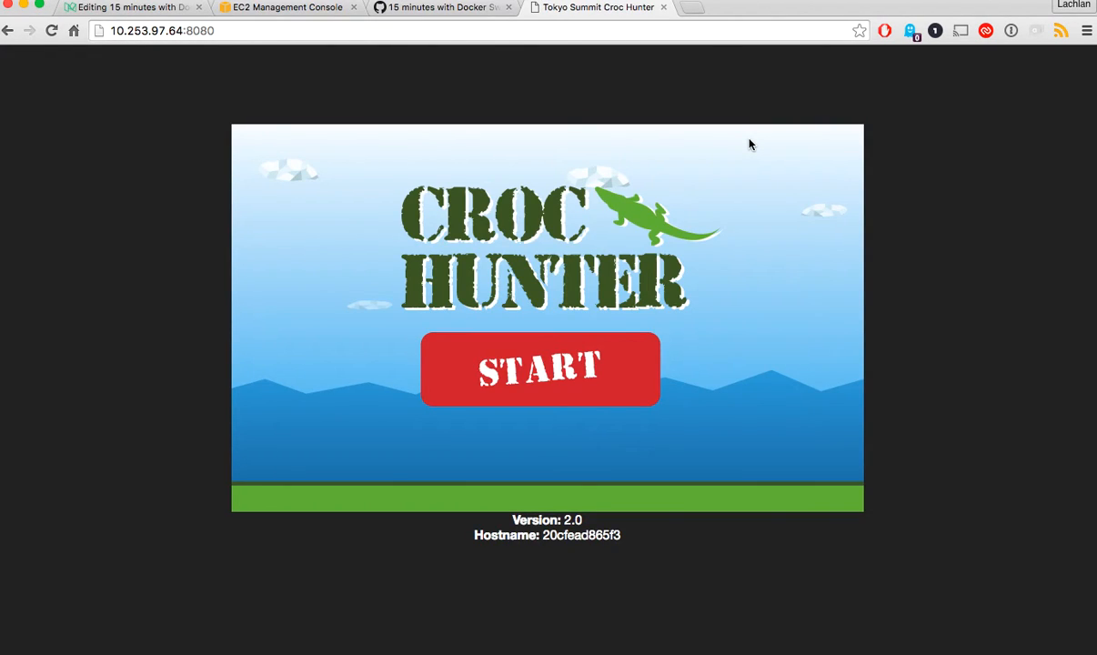
- Reload the Croc Hunter page in Chrome to see it now serving Version 2.0
left_click(539, 369)
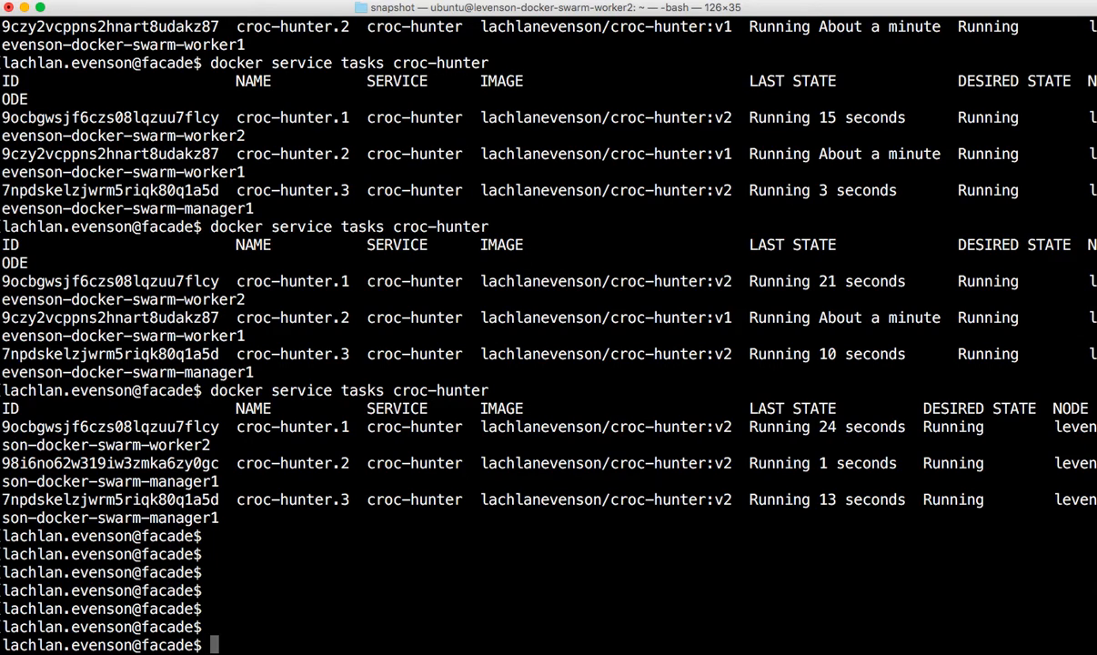
- Drain worker1 so its croc-hunter task moves to manager1, leaving all v2 tasks on manager1 and worker2
key("ctrl+r")
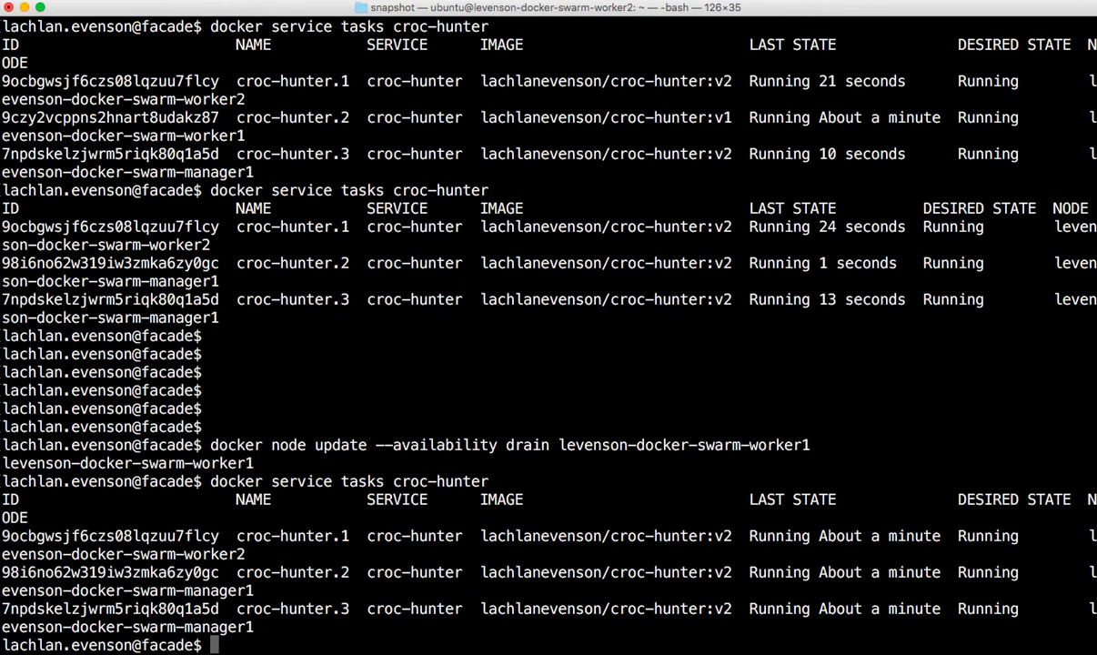
mouse_move(222, 116)
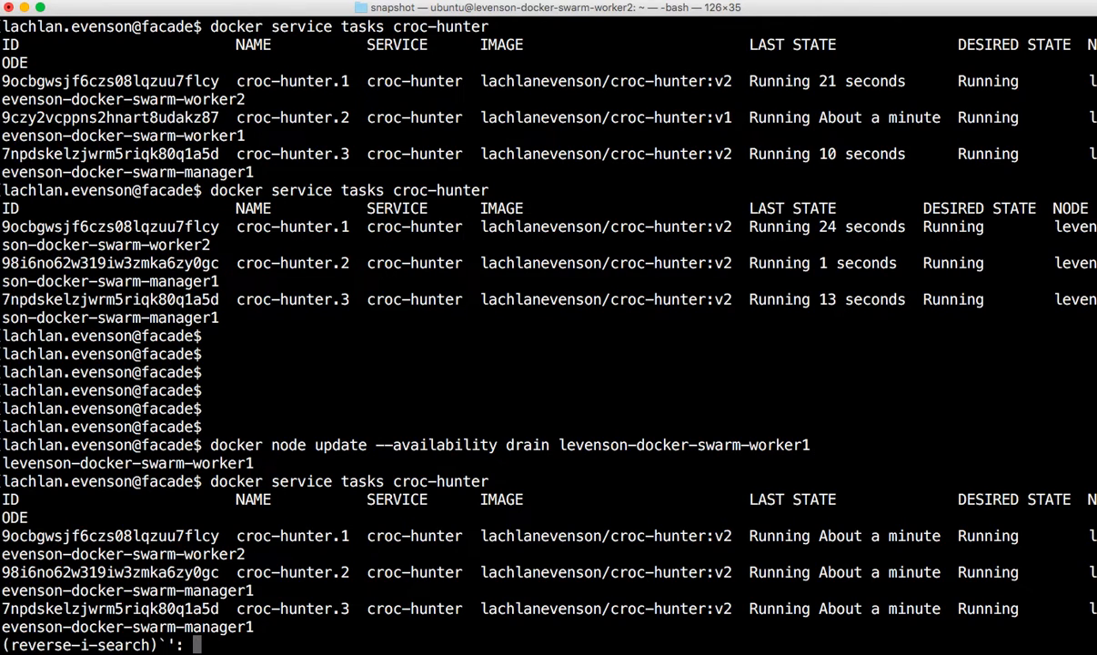
type("node")
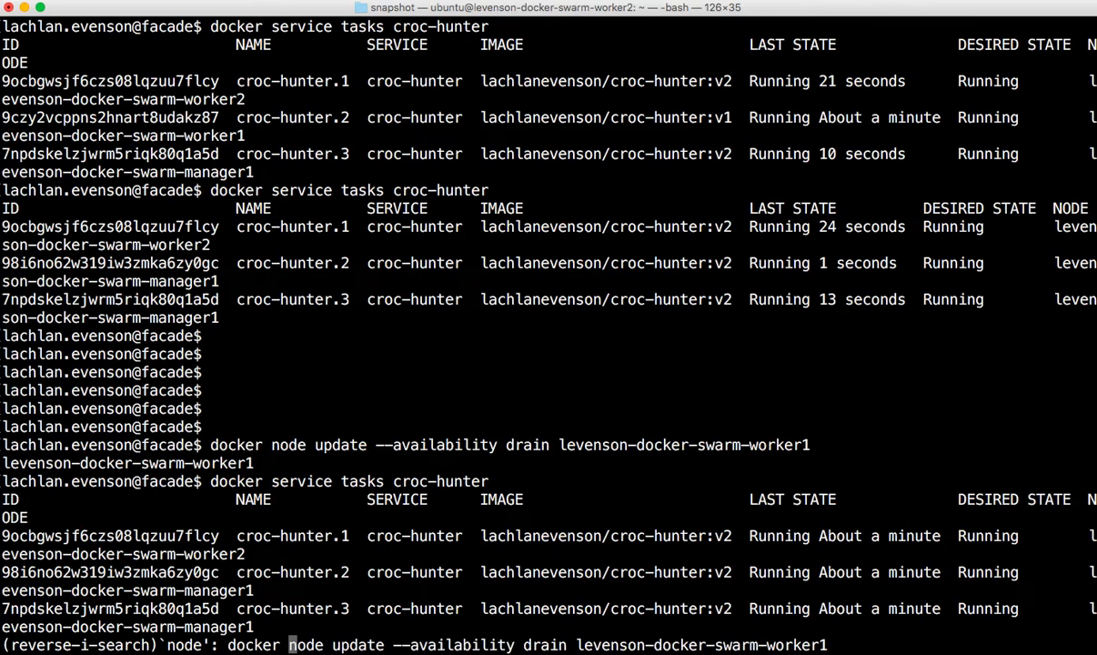
type("active")
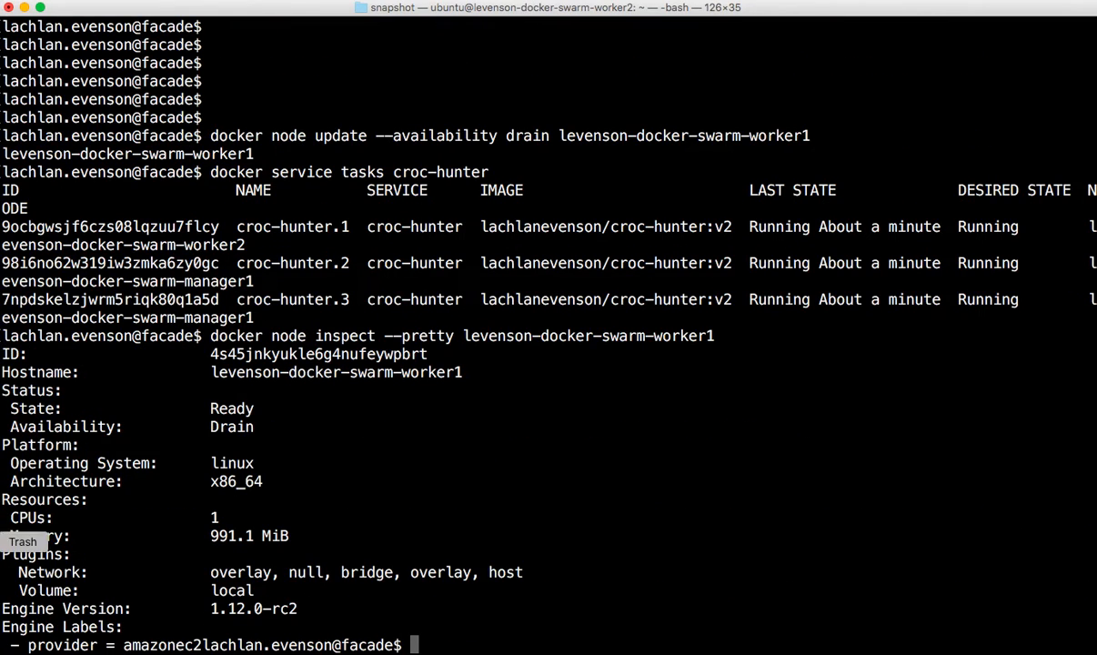
- Set worker1's availability back to active and inspect the node to confirm it reads Active instead of Drain
left_click_drag(0, 371, 255, 426)
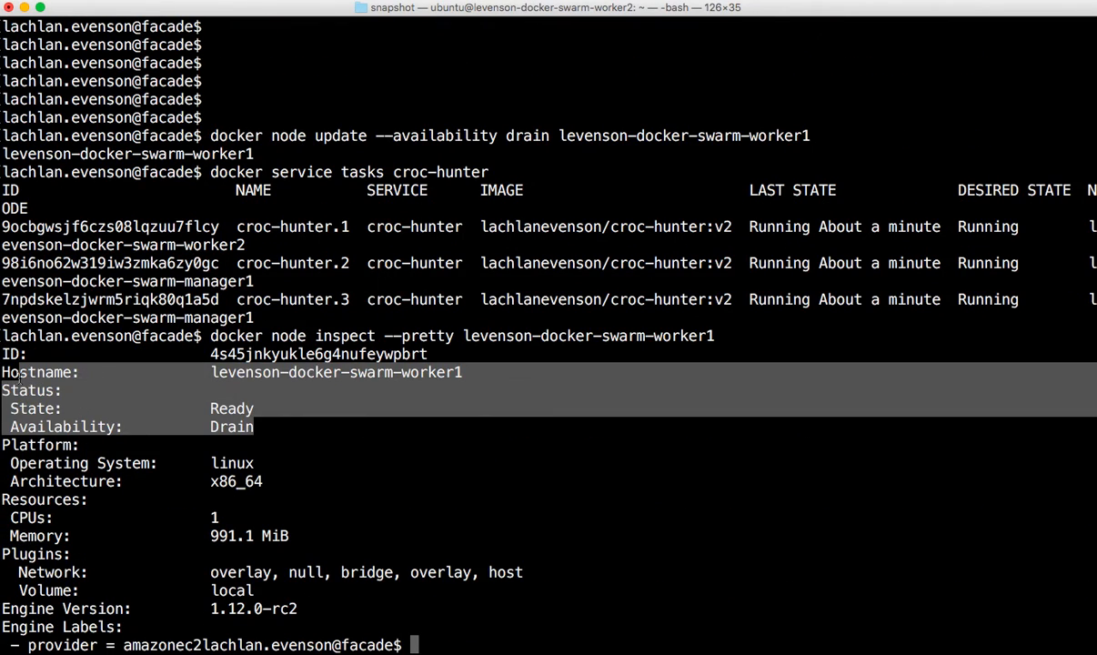
key("ctrl+r")
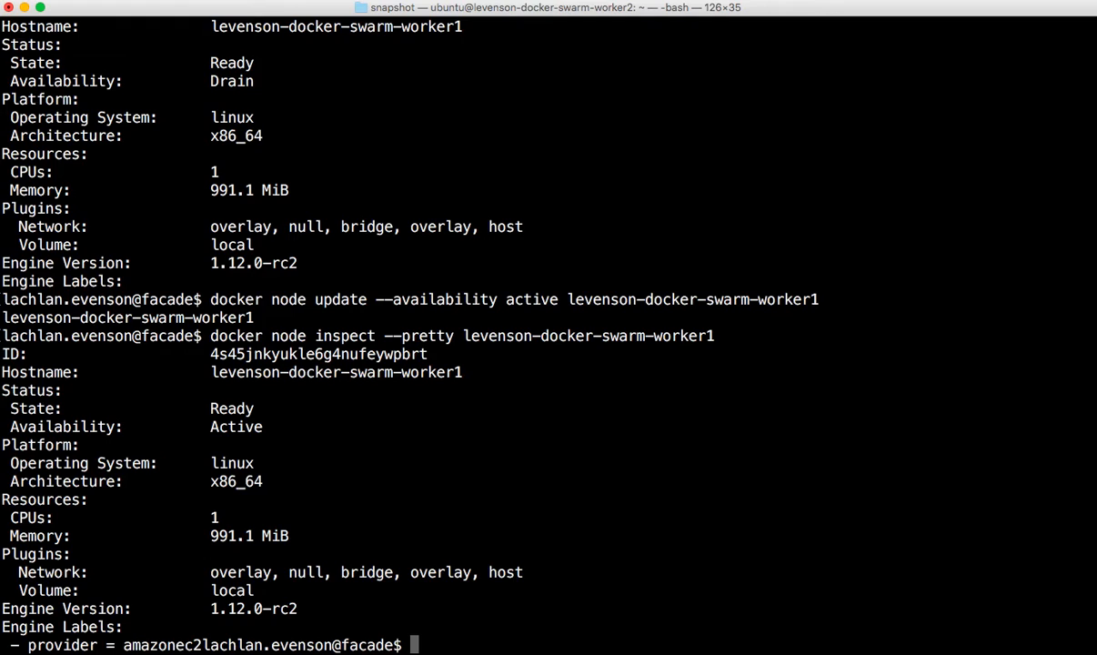
key("ctrl+r")
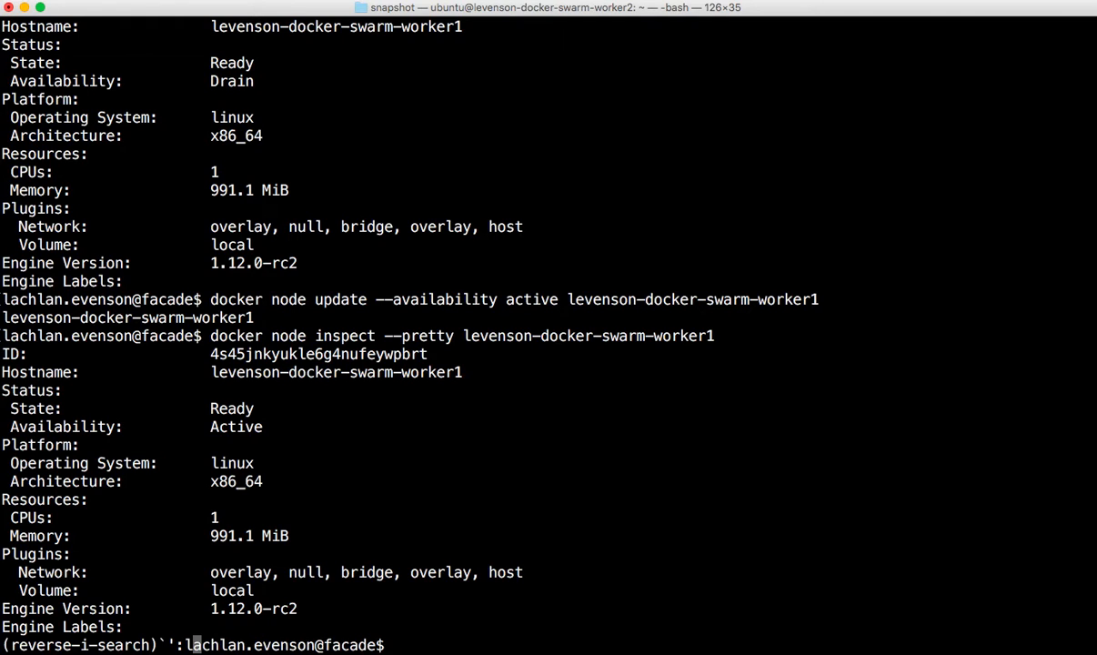